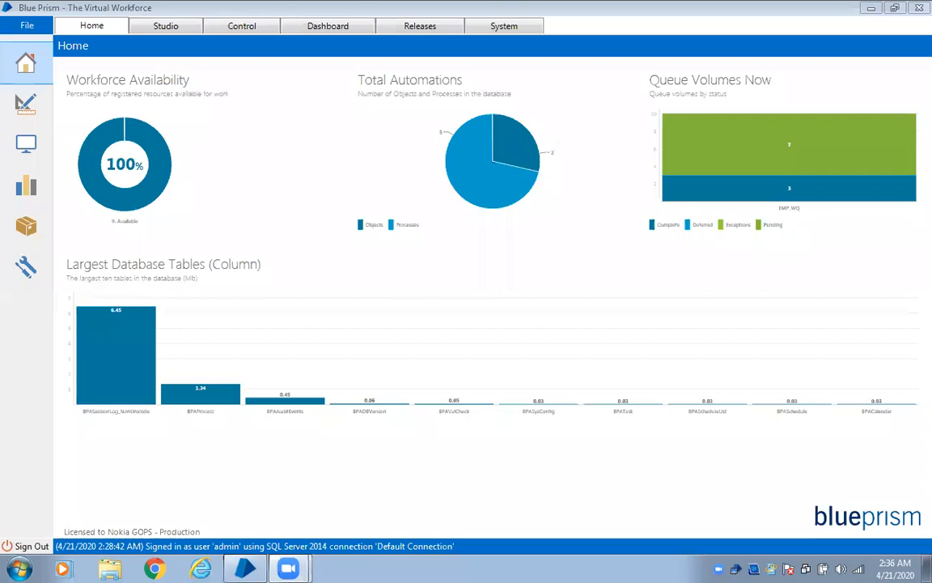
mouse_move(236, 159)
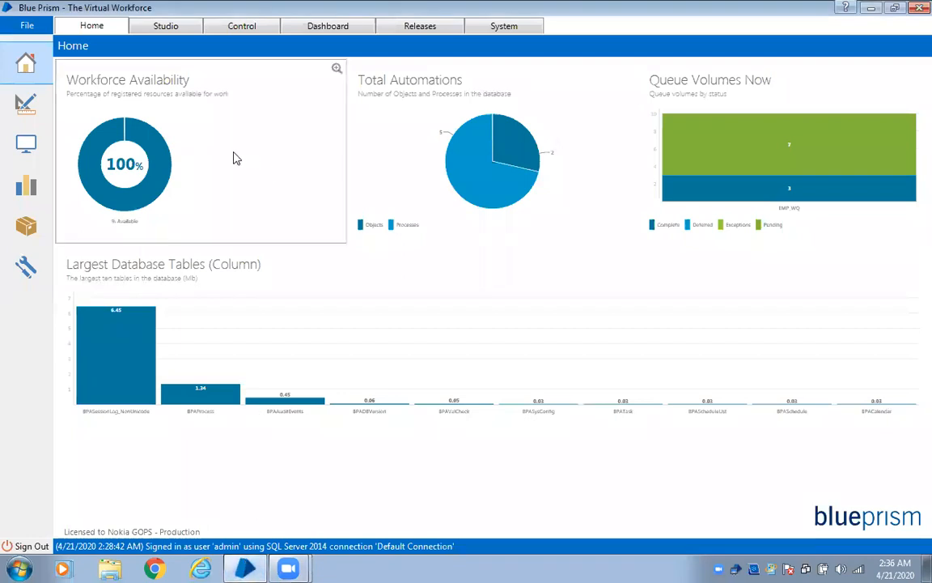
Launch the Import Release wizard from the File menu
click(26, 26)
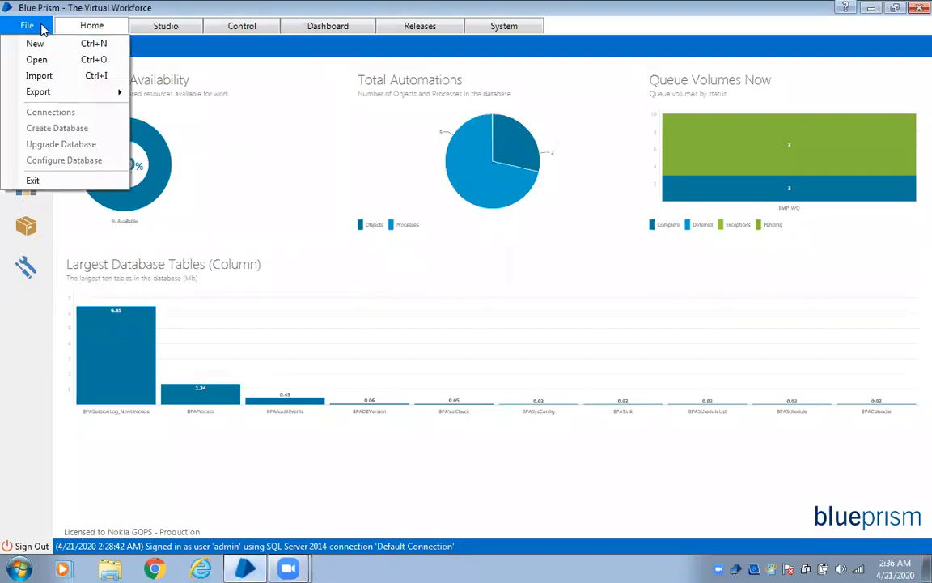
click(38, 76)
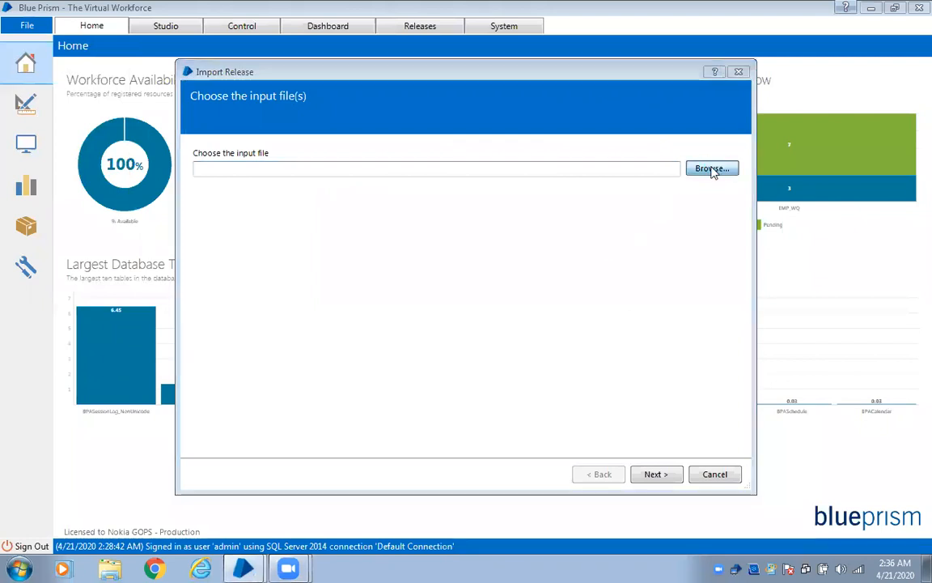
Browse the VBO folder for an input file, then cancel the file chooser and the import
click(712, 167)
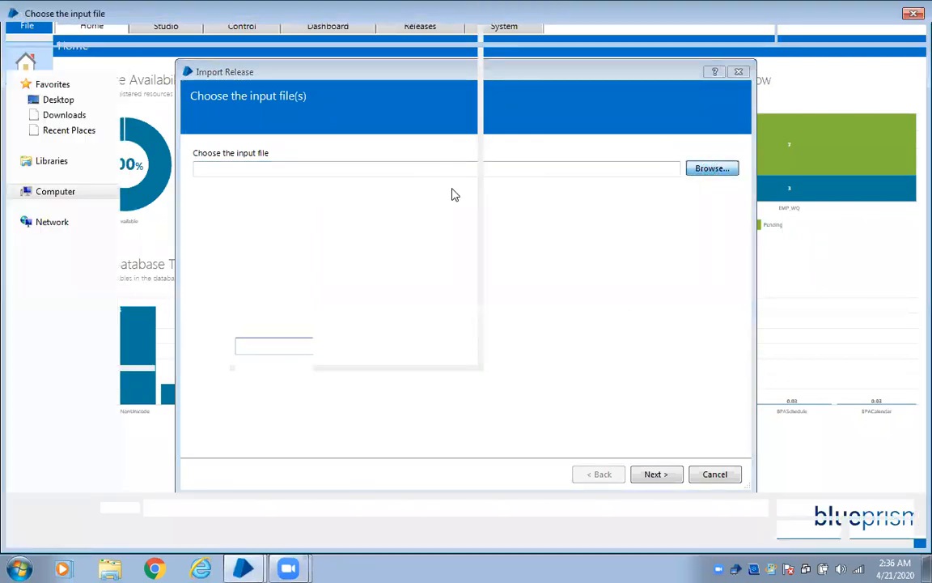
click(713, 167)
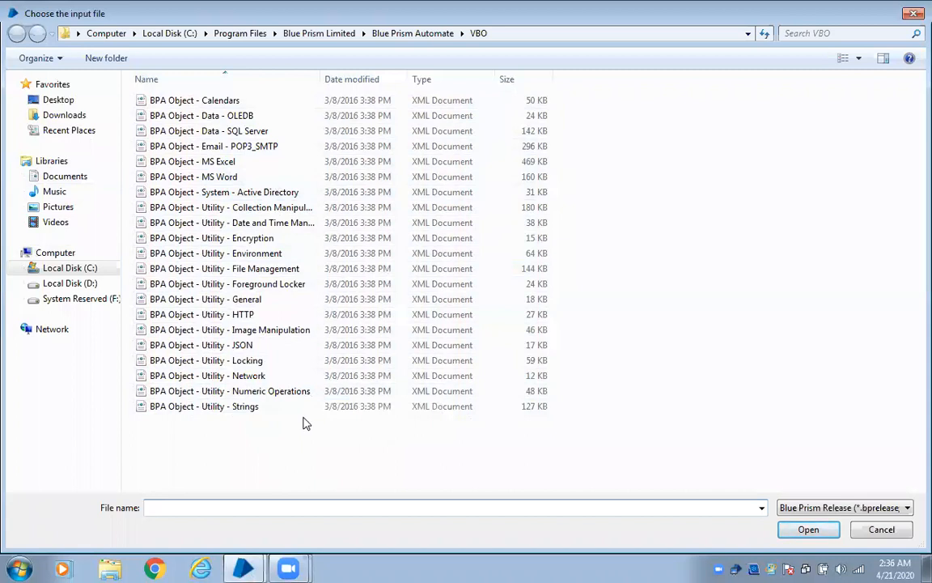
click(204, 405)
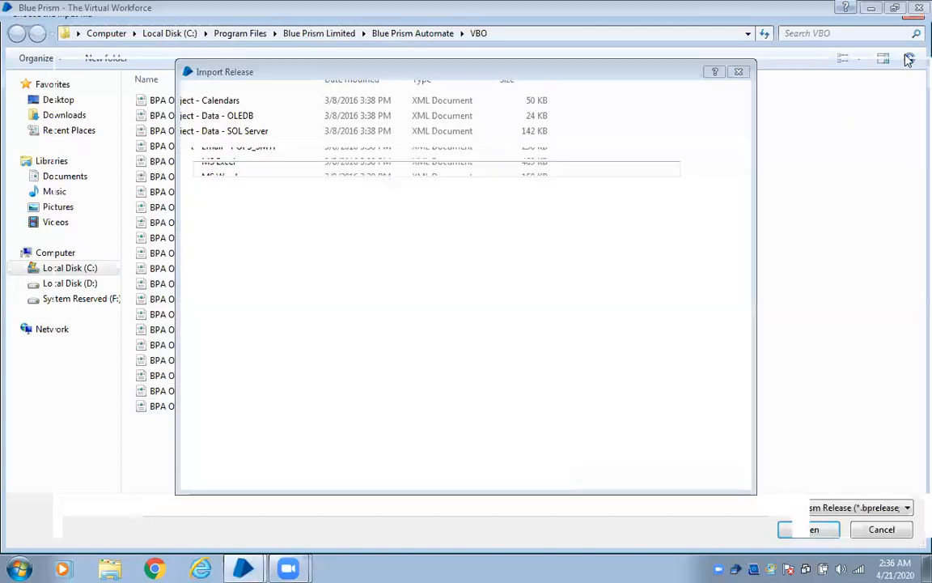
click(881, 528)
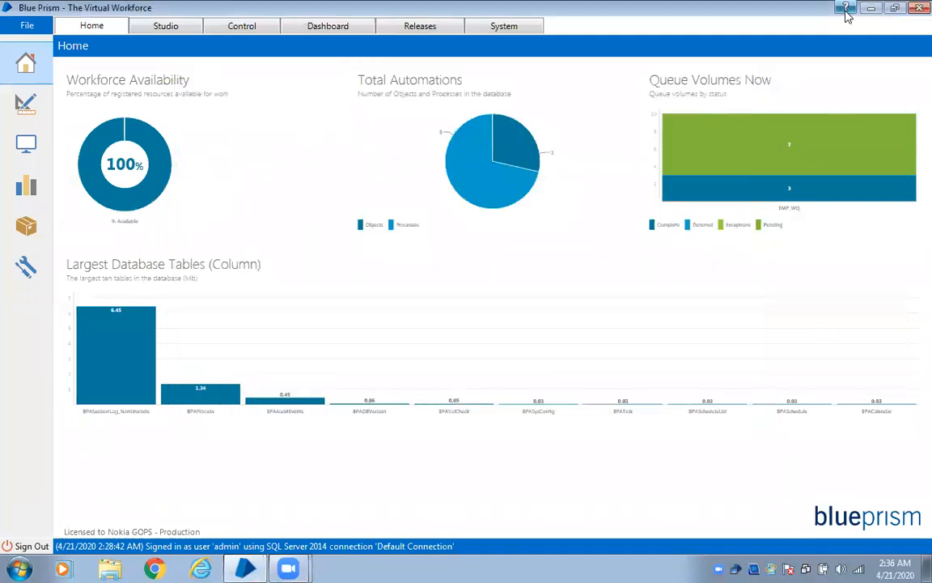
Open API Documentation from the Help menu
click(845, 9)
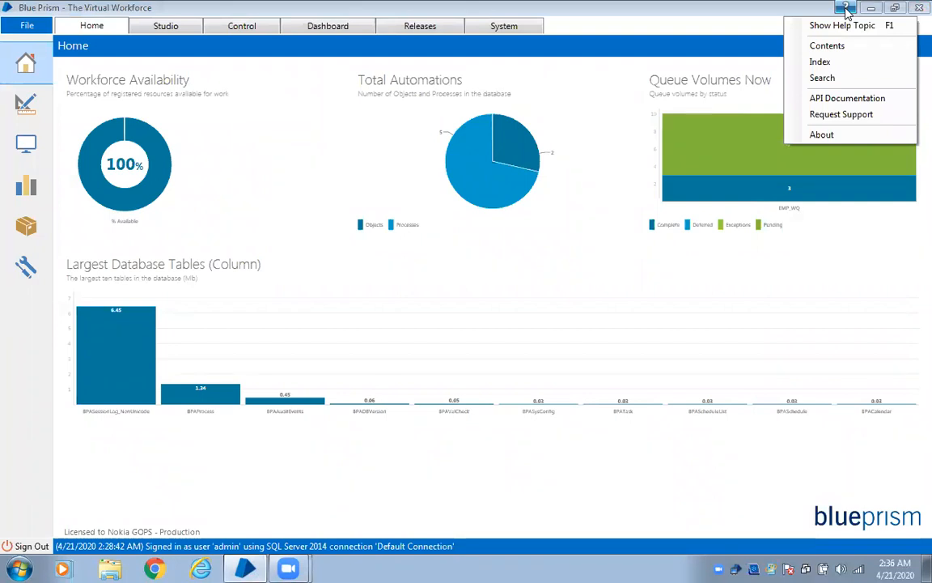
mouse_move(848, 99)
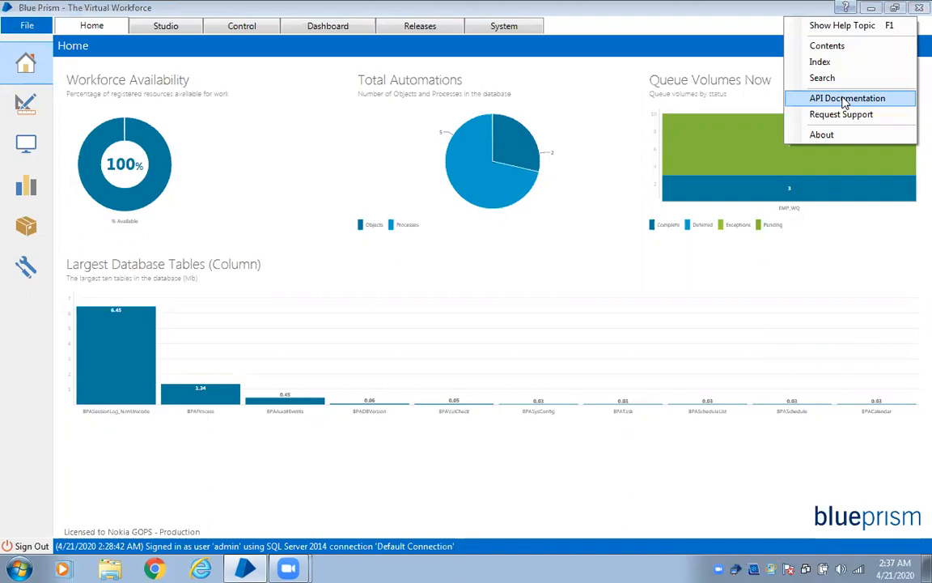
click(848, 99)
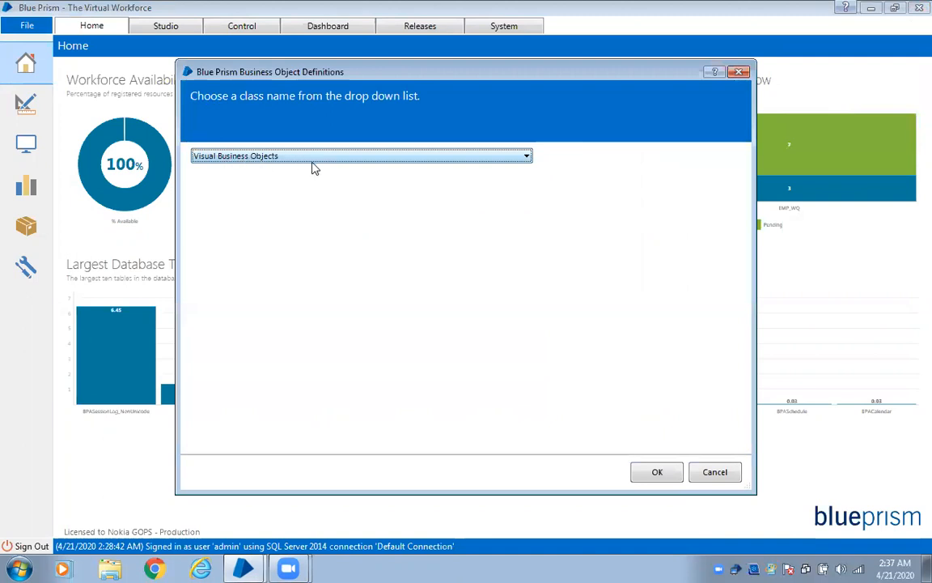
mouse_move(332, 162)
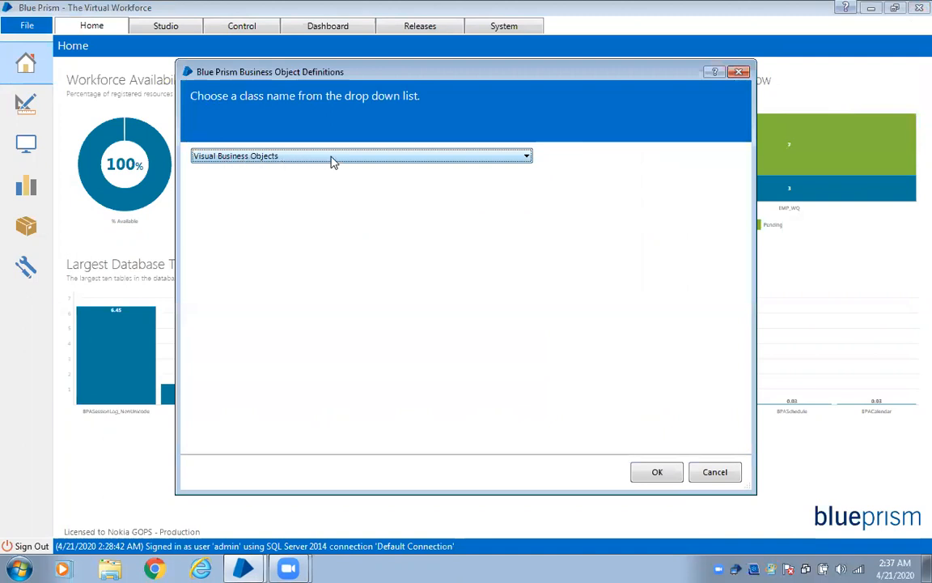
Generate documentation for the MS Excel VBO class
click(526, 155)
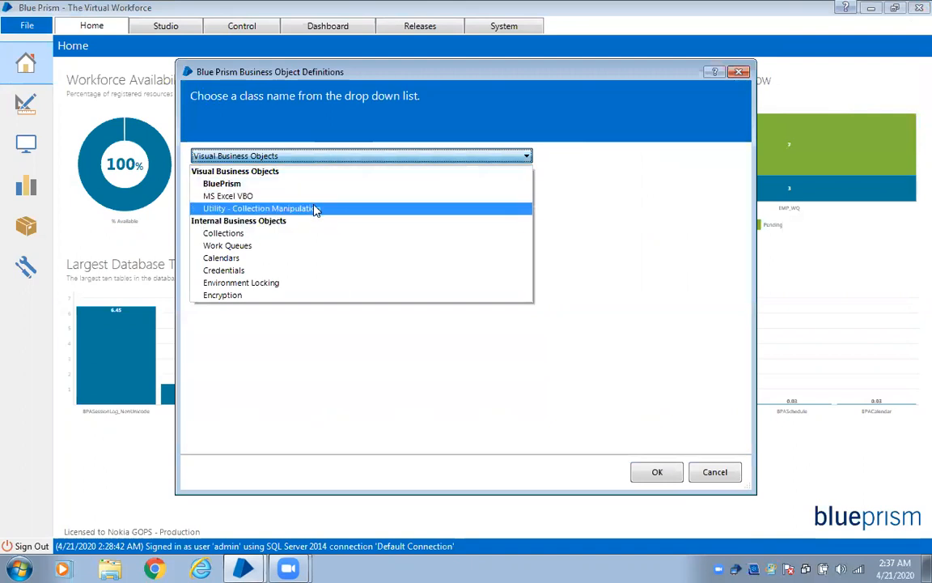
mouse_move(314, 201)
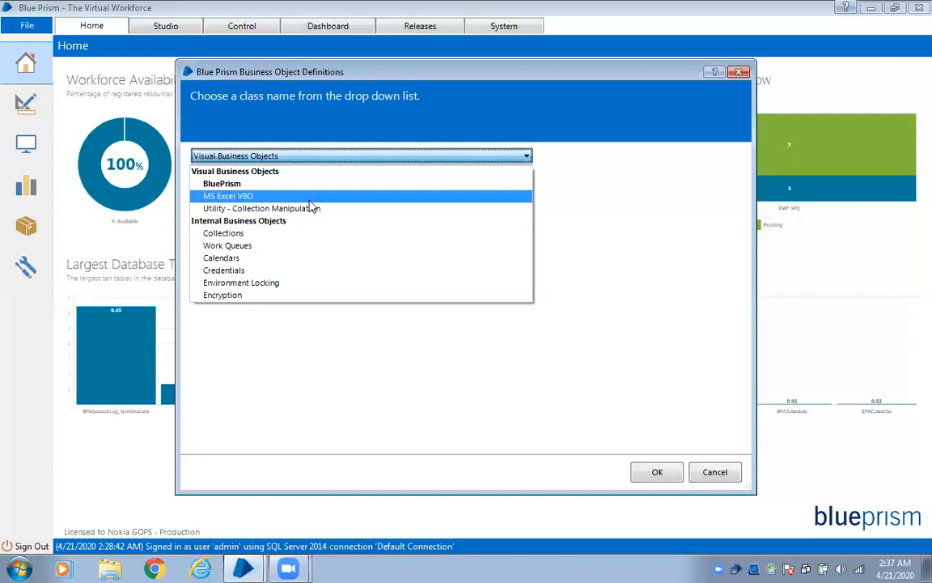
click(229, 196)
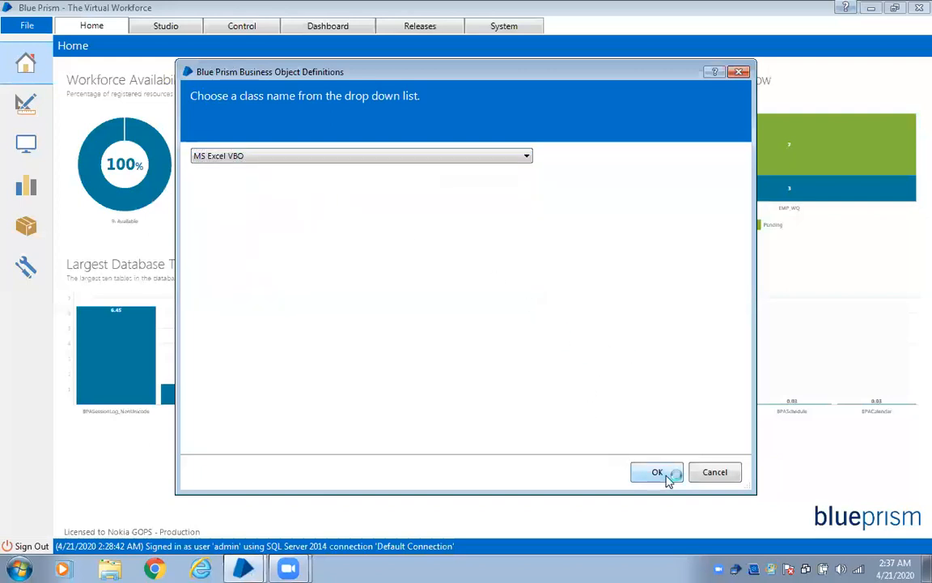
click(657, 473)
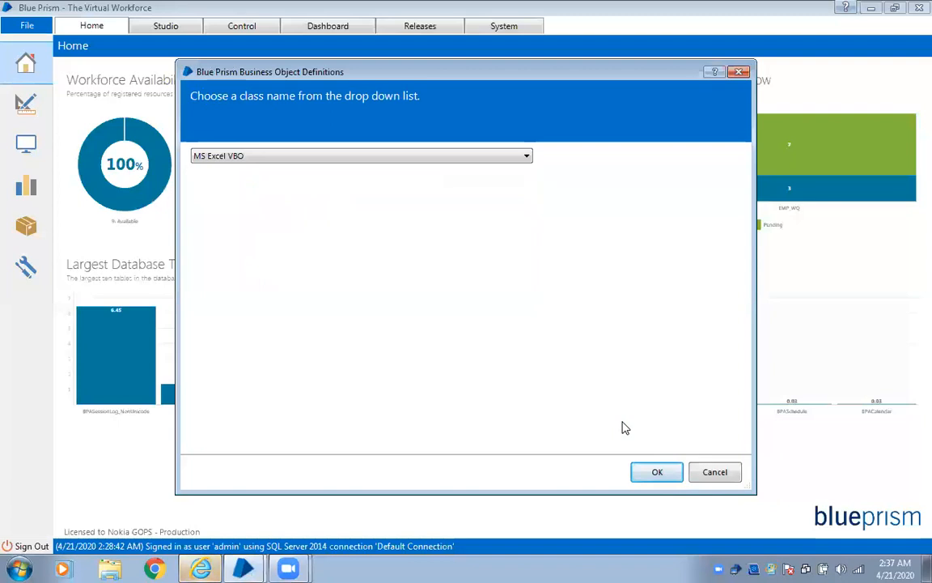
mouse_move(417, 369)
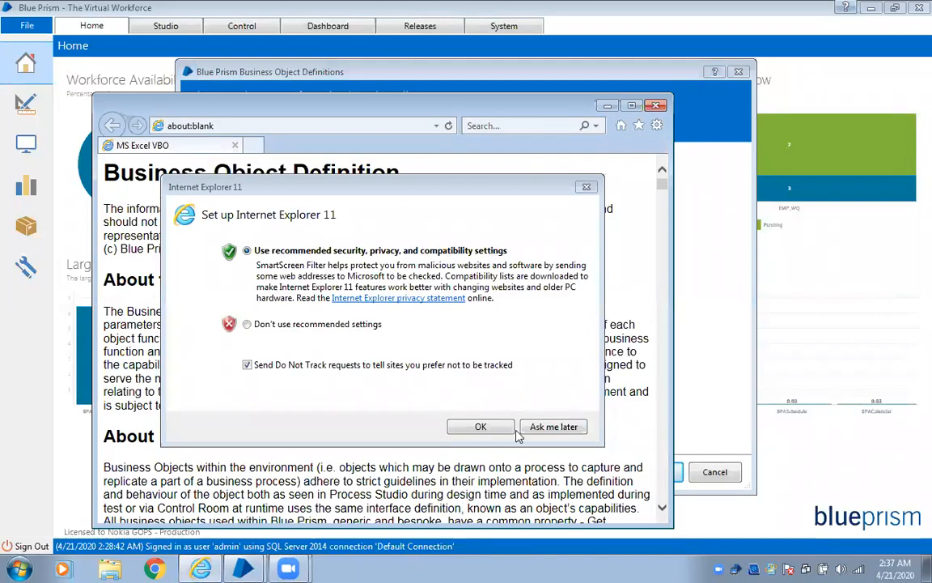
Postpone Internet Explorer's first-run setup and maximise the documentation window
click(479, 428)
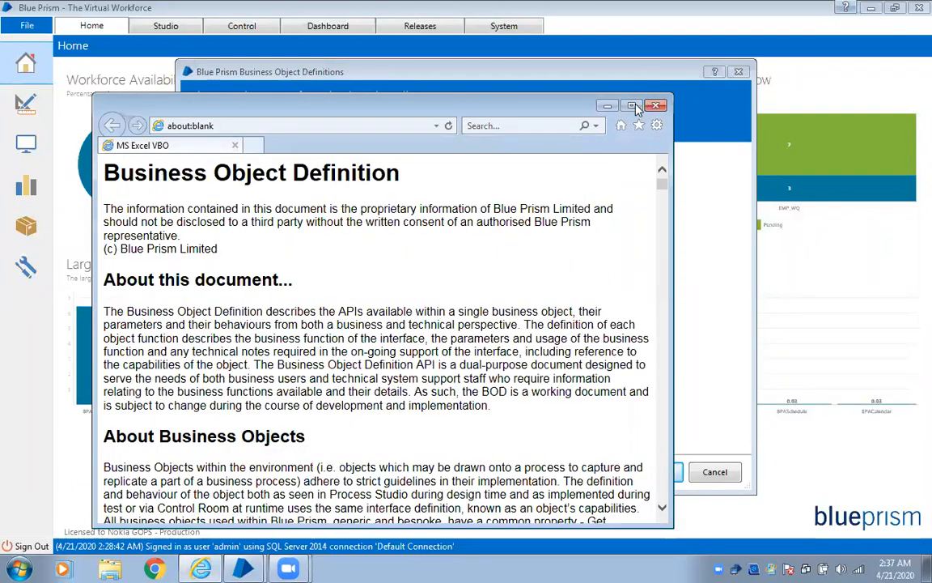
click(633, 105)
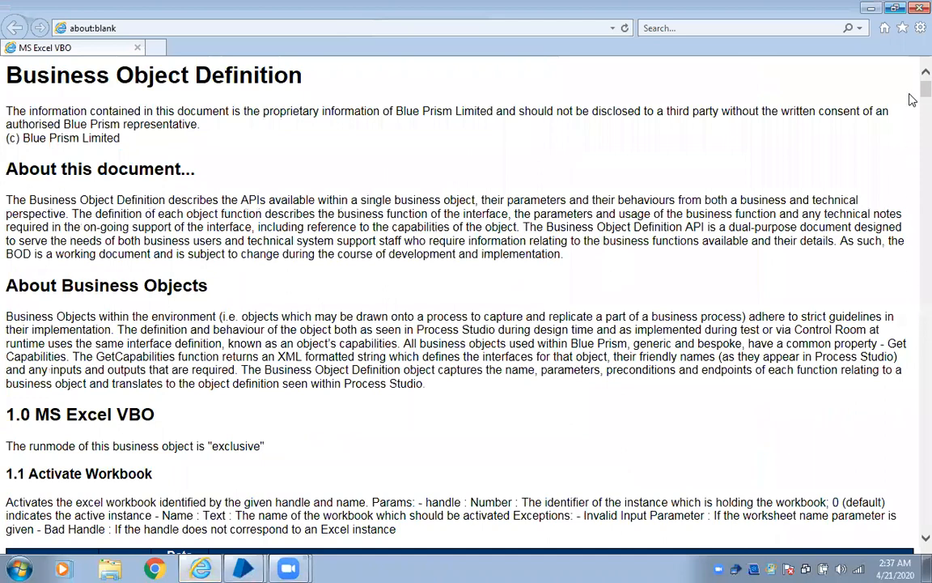
Scroll the MS Excel VBO page from 1.9 Copy down to Get Active Cell and Get Cell Value
scroll(down, 3)
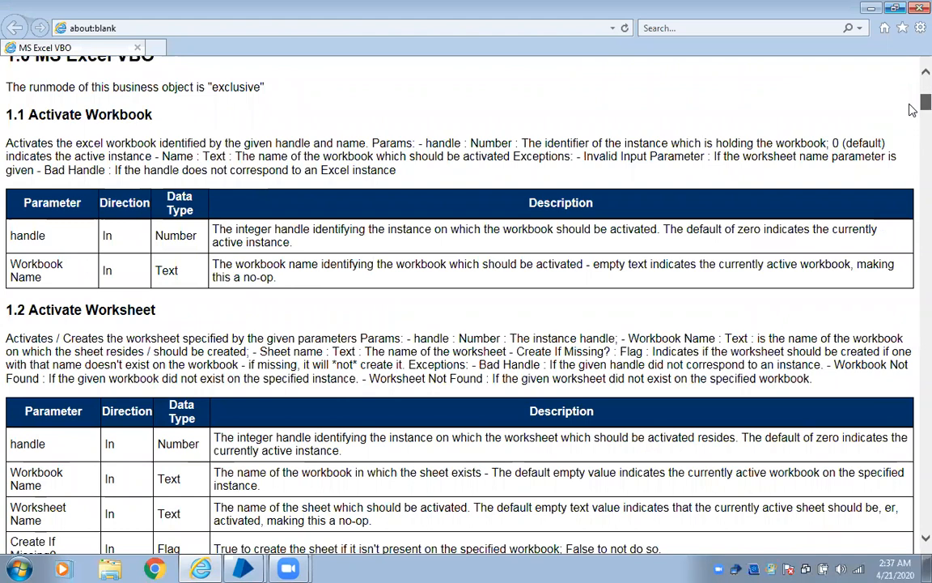
scroll(down, 3)
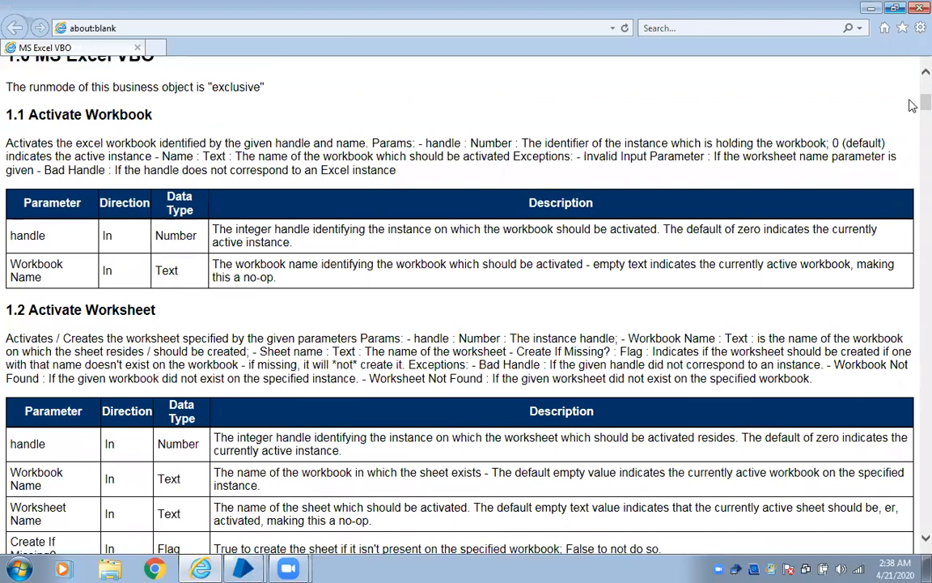
scroll(down, 3)
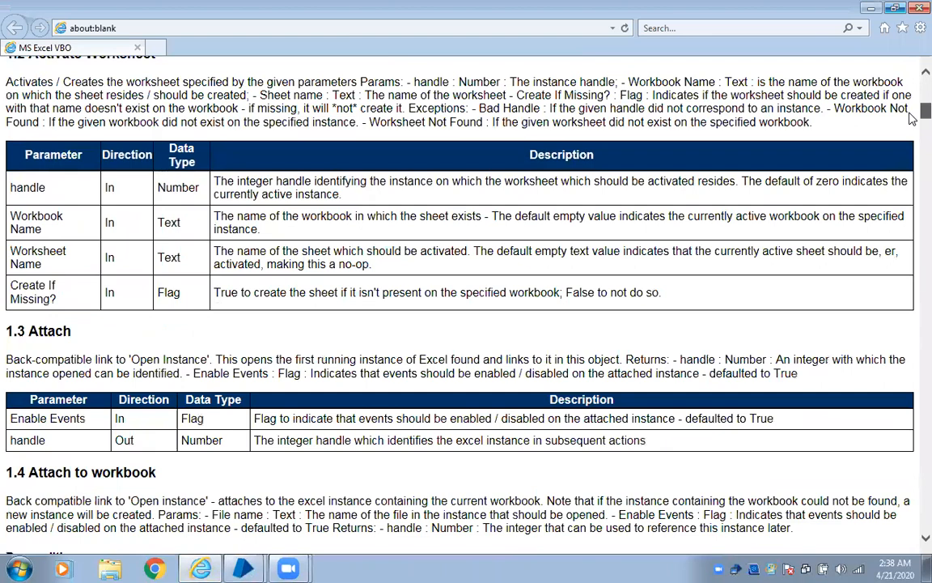
scroll(down, 3)
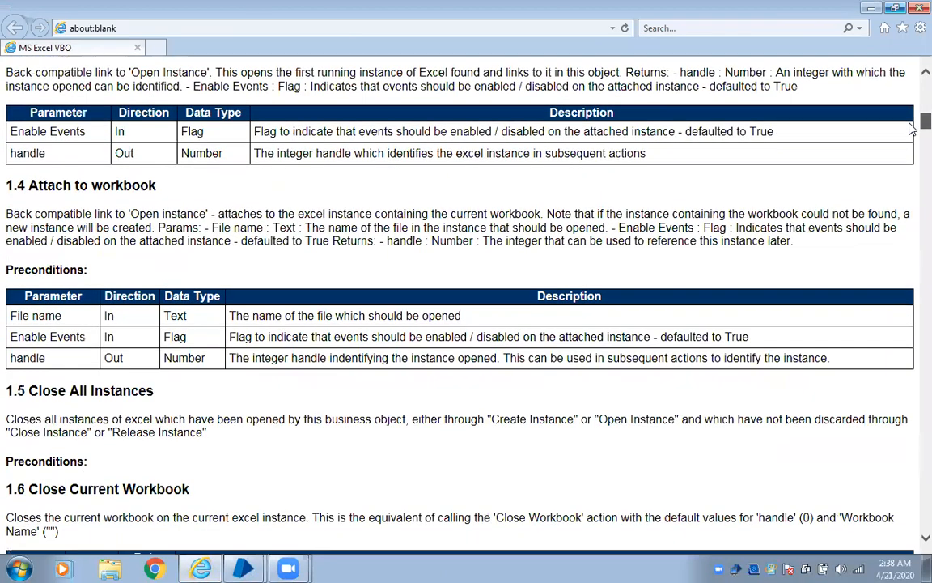
scroll(down, 3)
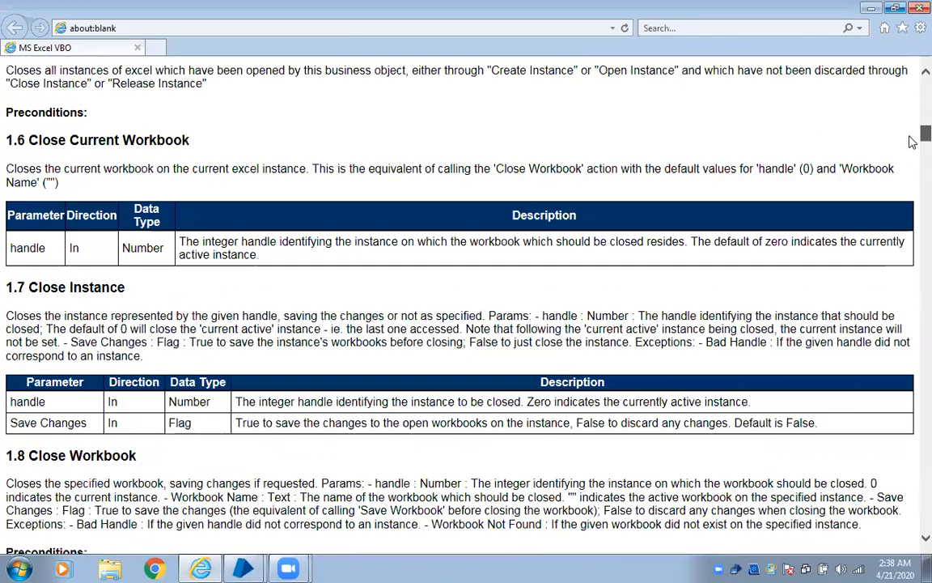
scroll(down, 3)
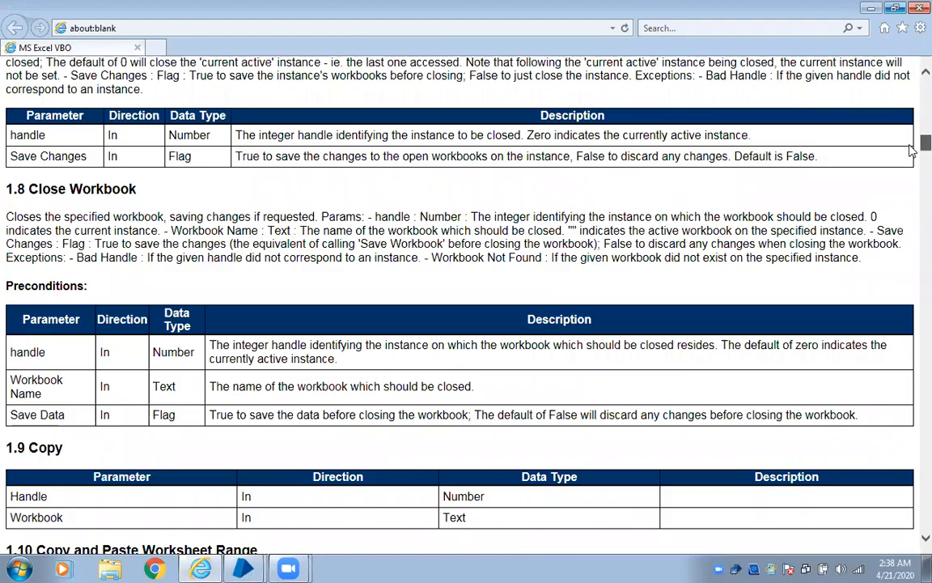
scroll(down, 3)
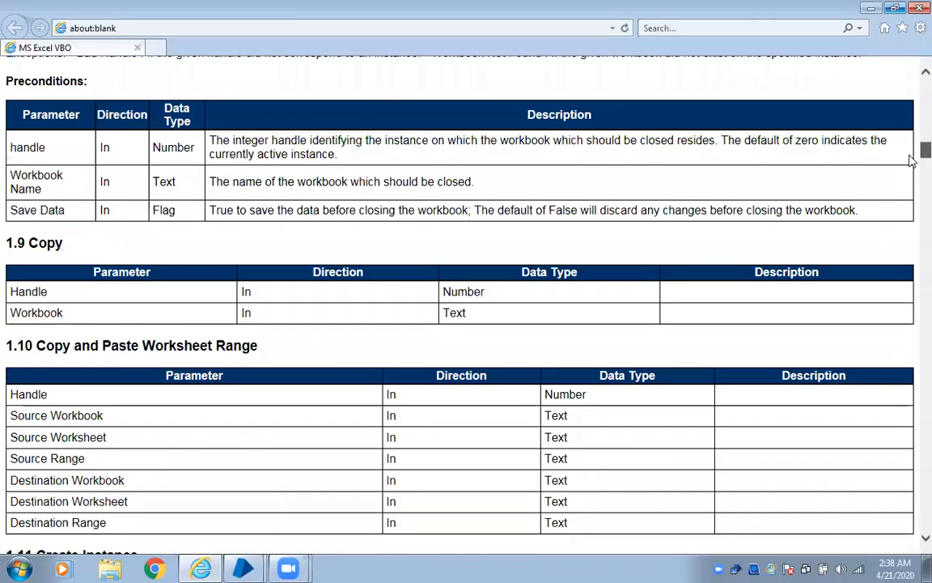
scroll(down, 3)
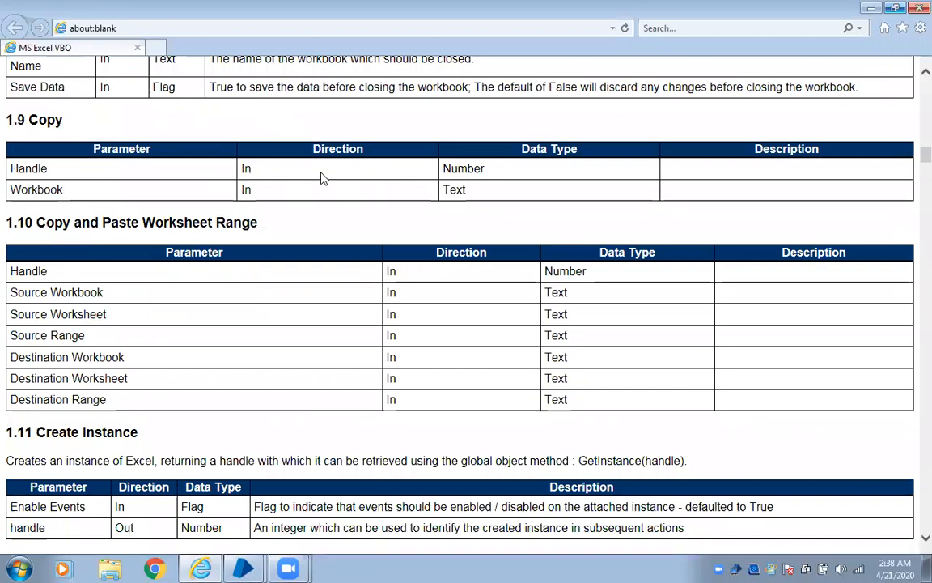
mouse_move(187, 176)
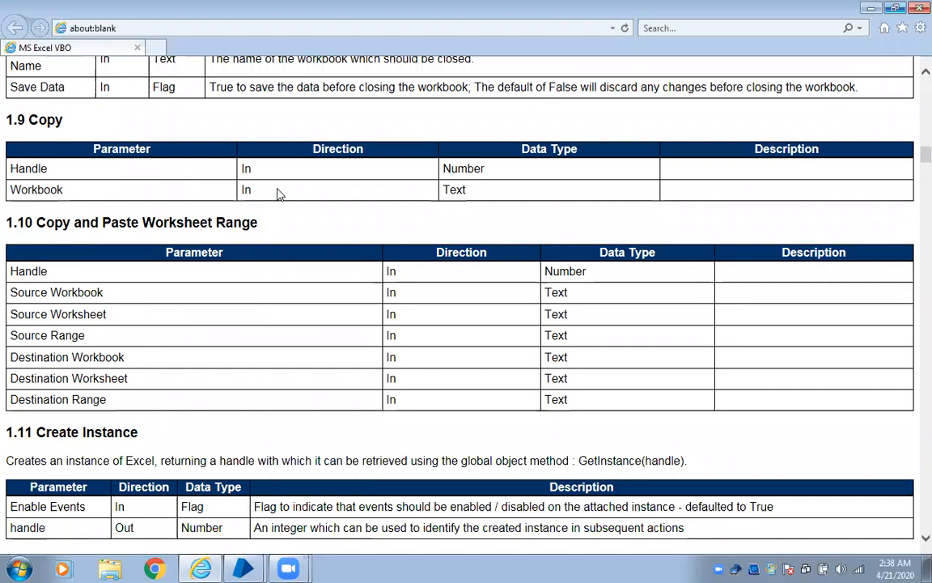
mouse_move(175, 170)
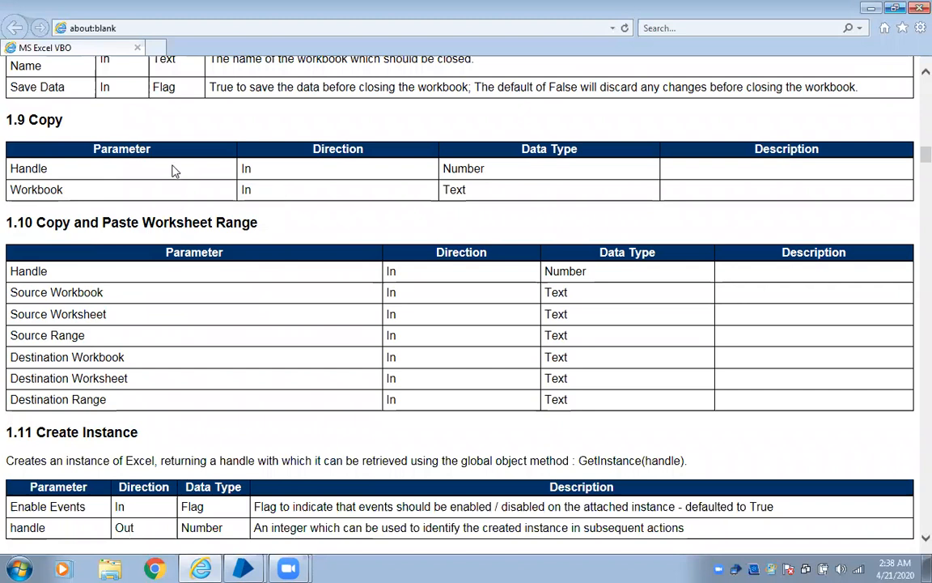
mouse_move(395, 206)
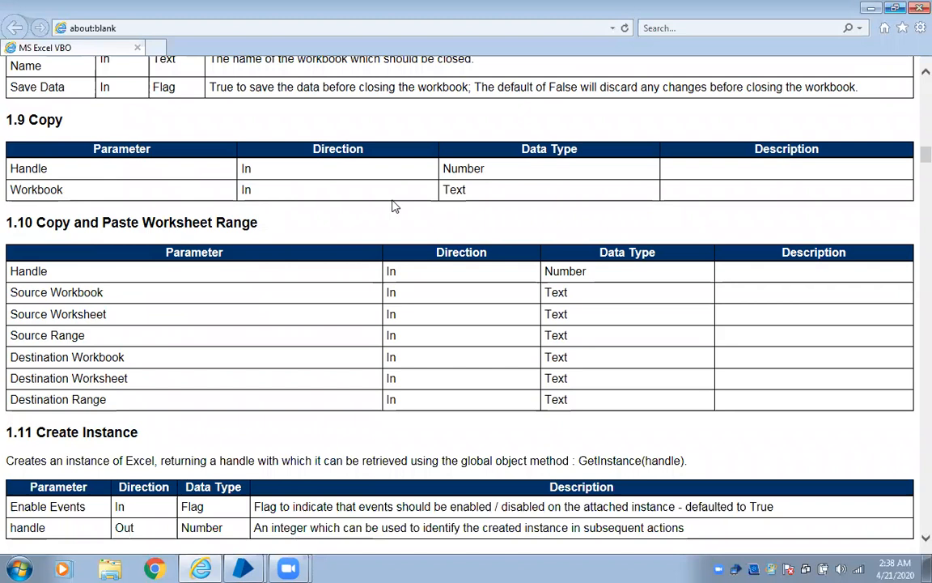
mouse_move(194, 288)
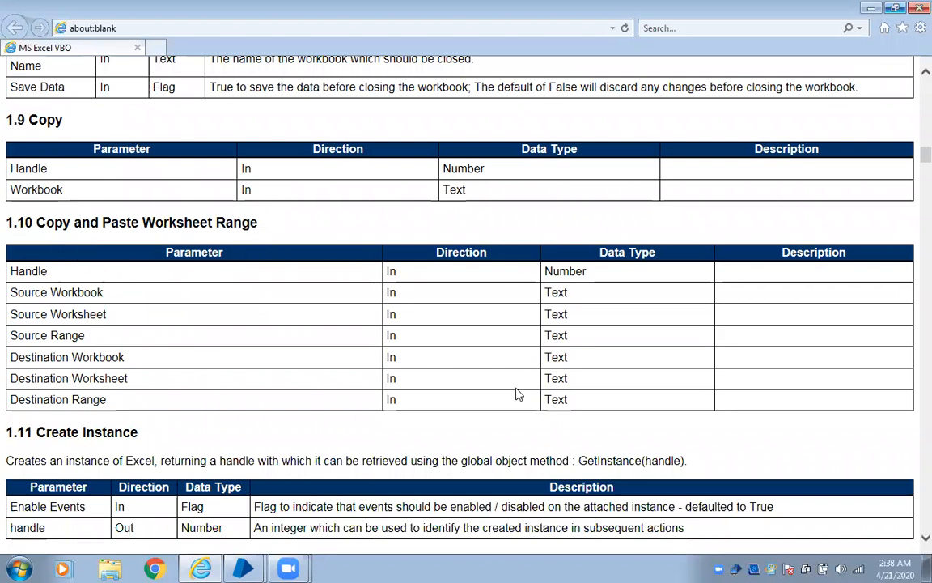
mouse_move(467, 251)
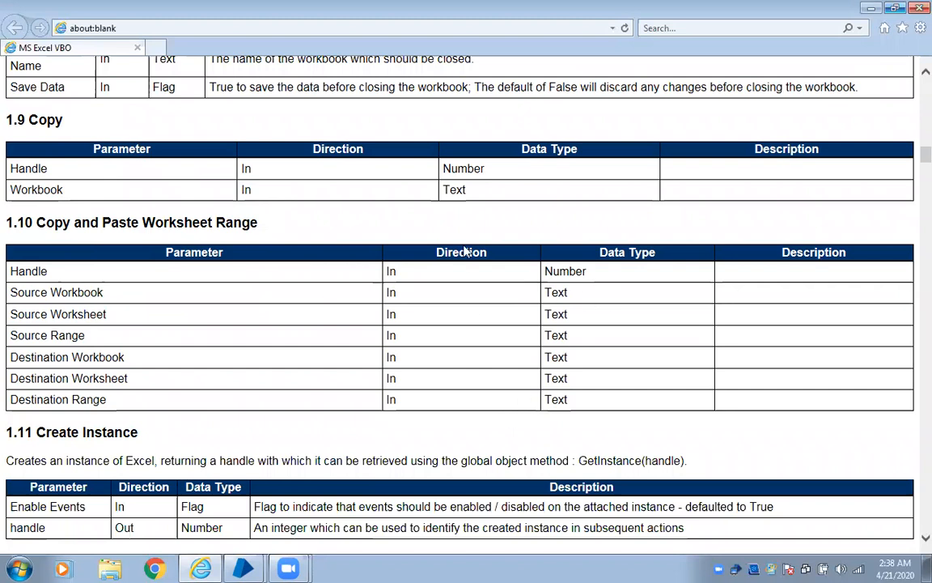
mouse_move(633, 249)
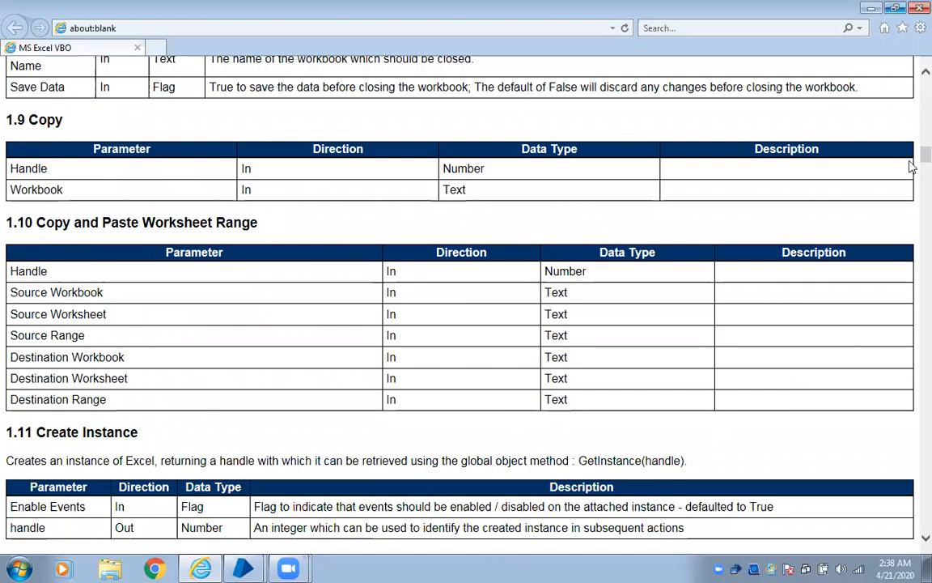
scroll(down, 3)
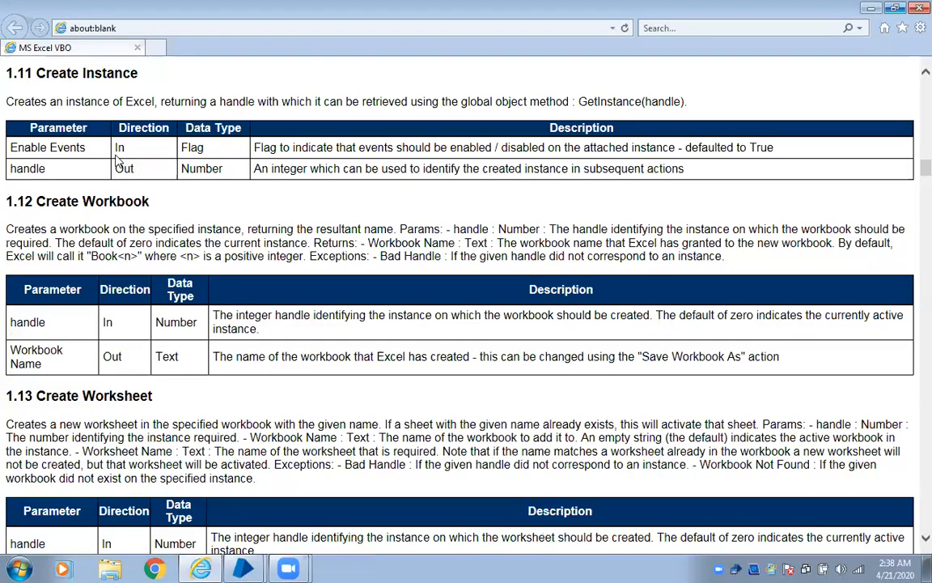
mouse_move(209, 166)
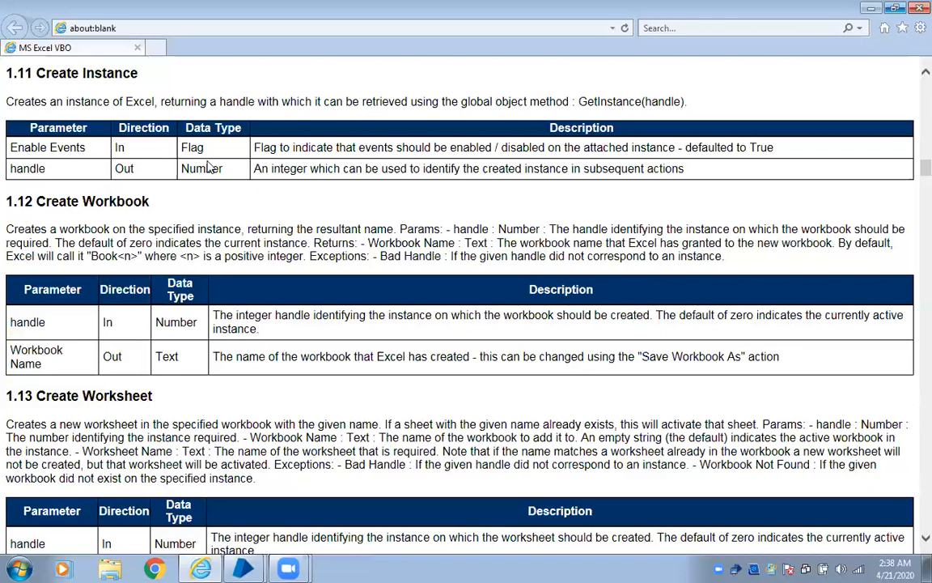
mouse_move(385, 317)
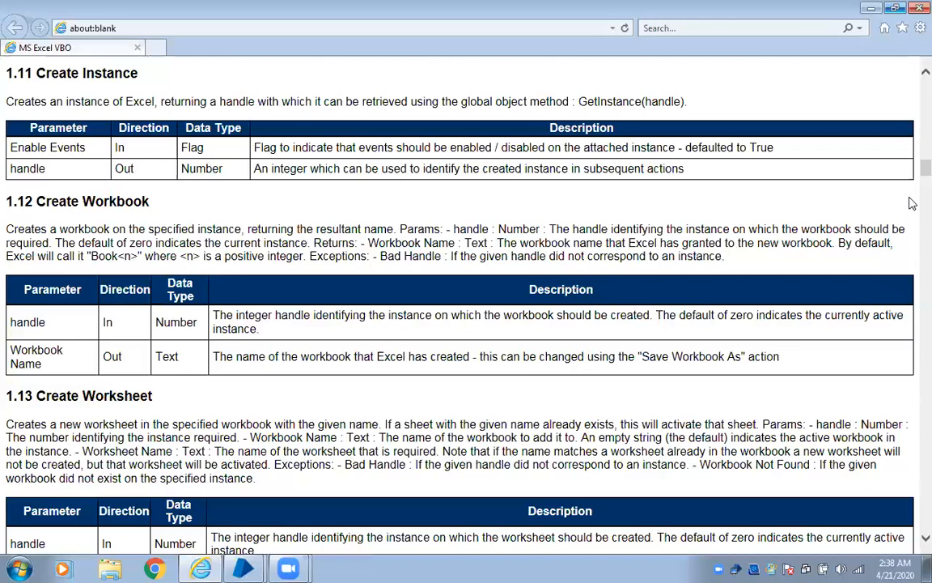
scroll(down, 3)
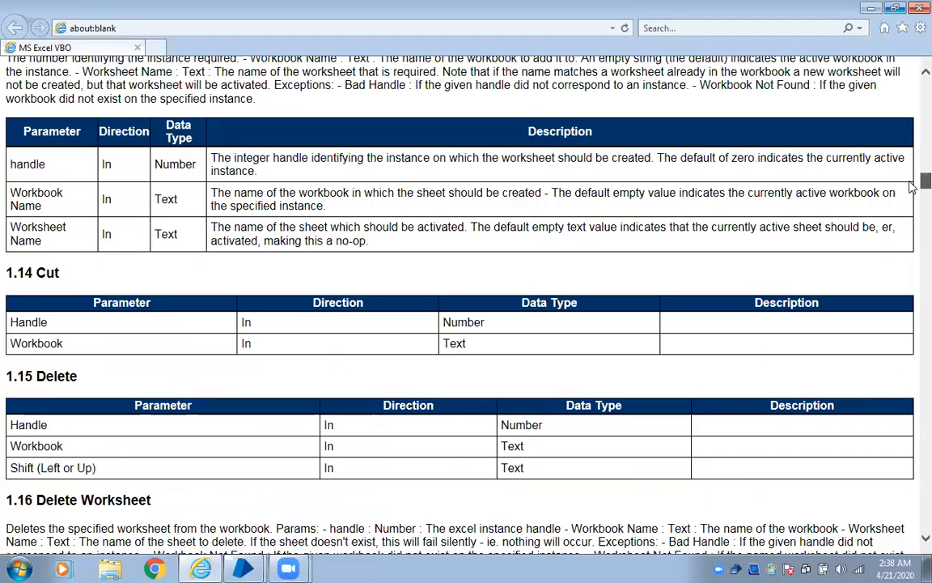
scroll(down, 3)
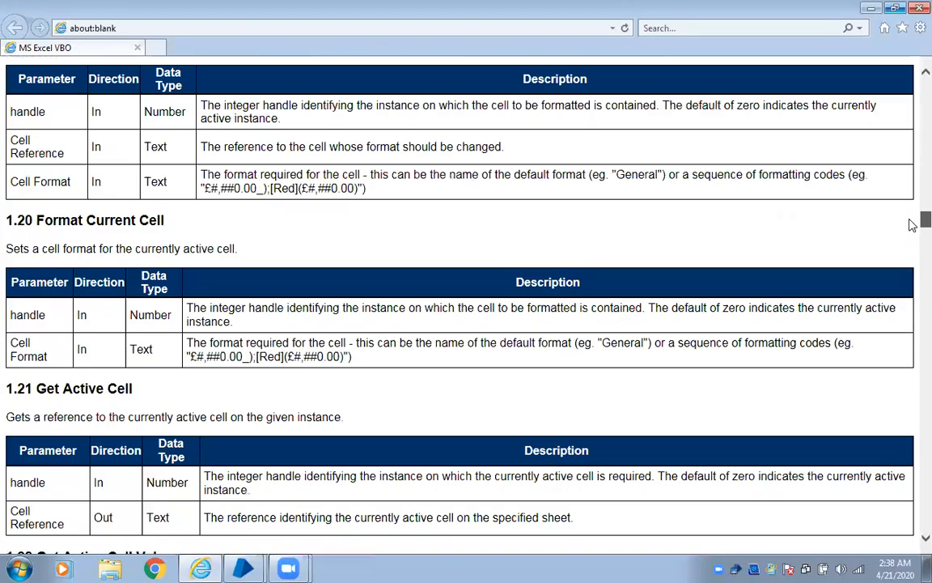
scroll(down, 3)
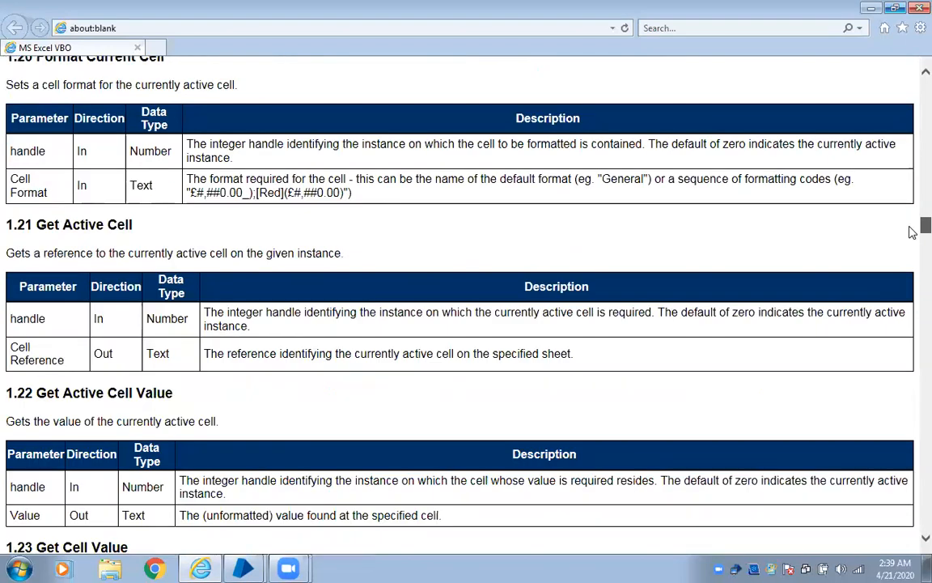
scroll(down, 3)
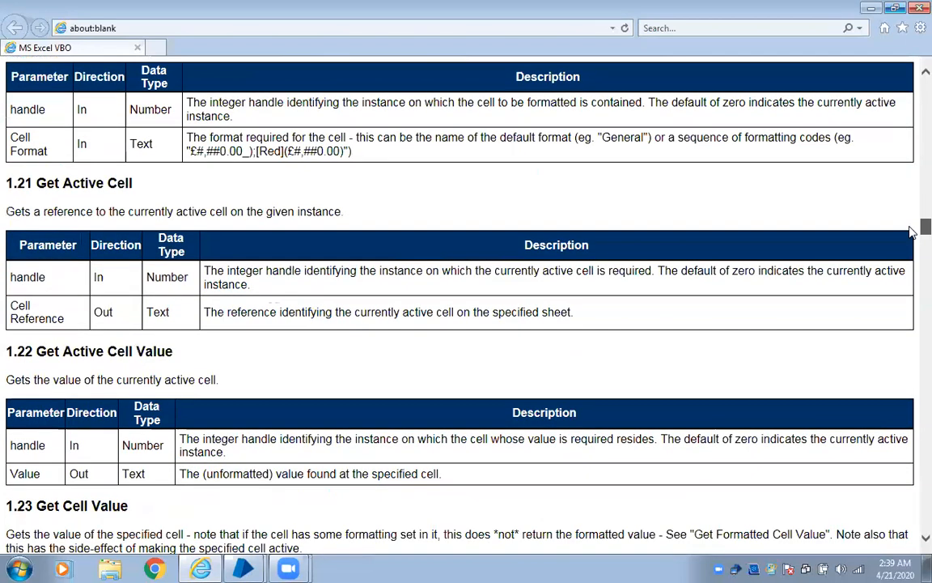
scroll(down, 3)
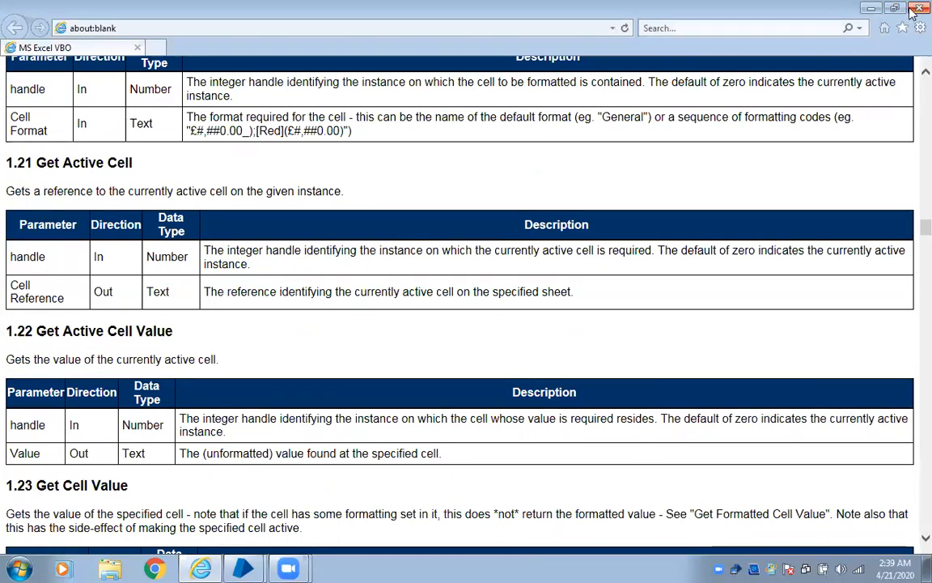
mouse_move(797, 159)
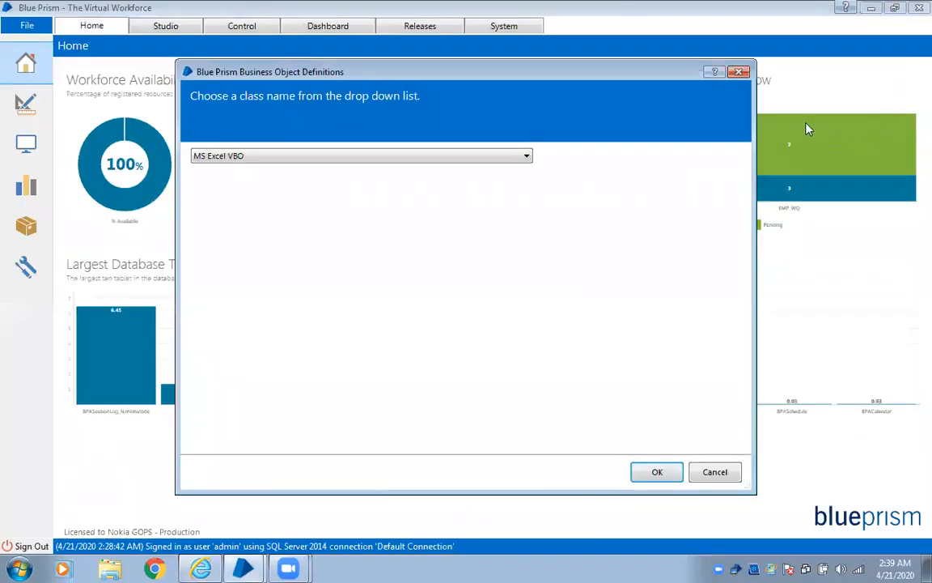
Select Utility - Collection Manipulation as the class to document
click(713, 472)
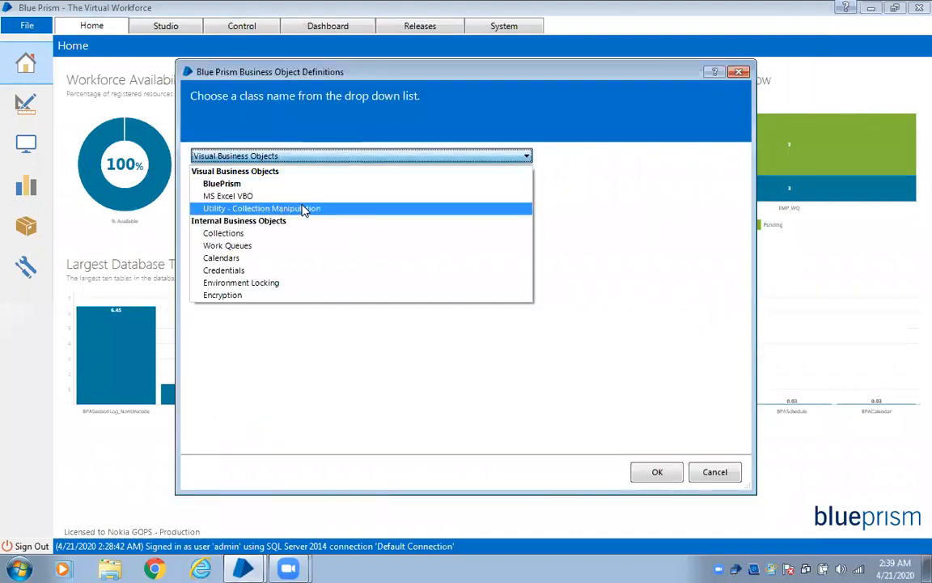
click(261, 207)
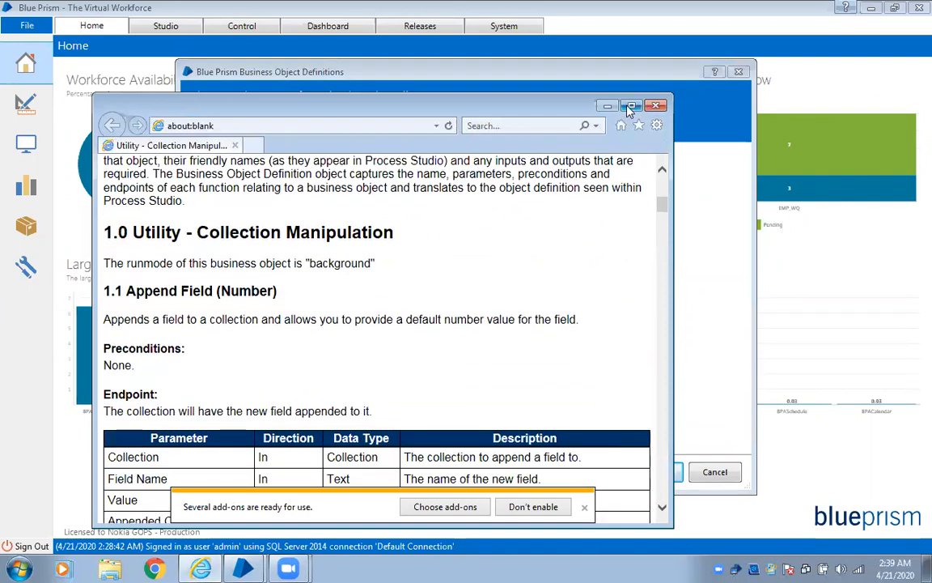
Maximise the browser and scroll down to 1.10 Fill Blanks and 1.11 Filter Collection
click(631, 107)
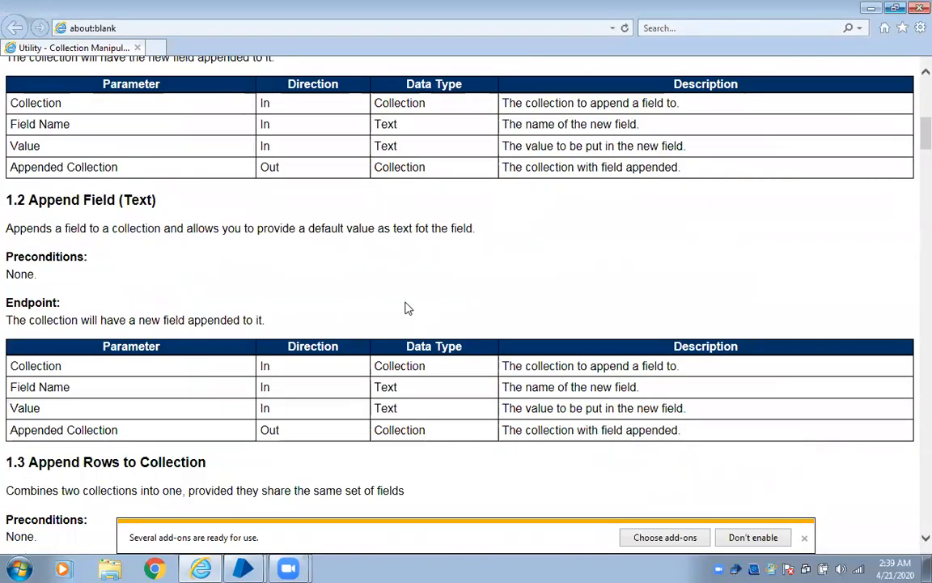
scroll(down, 3)
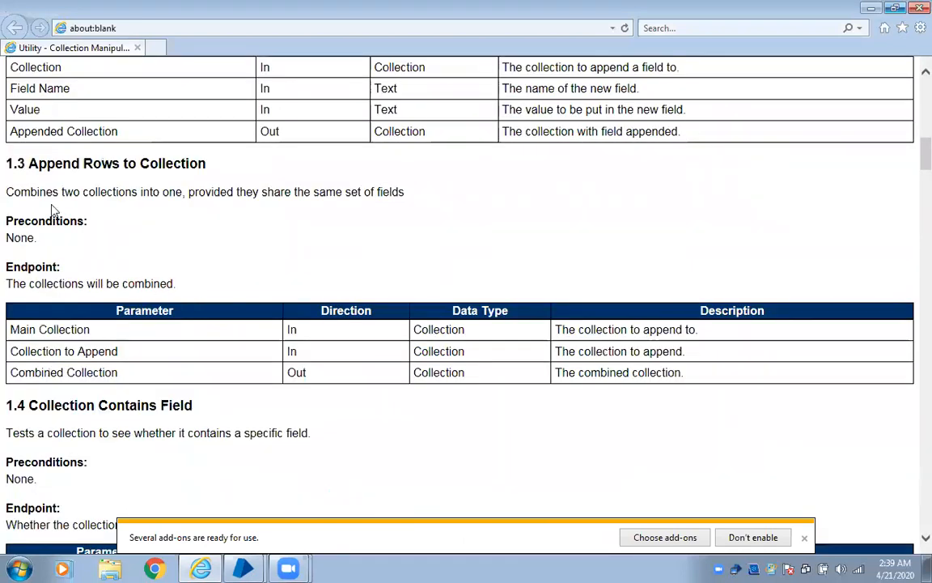
scroll(down, 3)
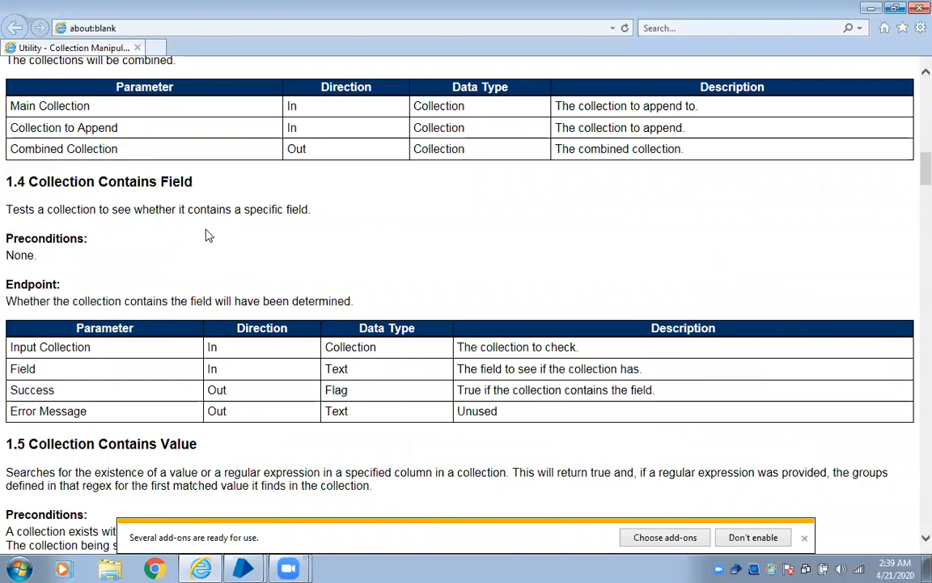
scroll(down, 3)
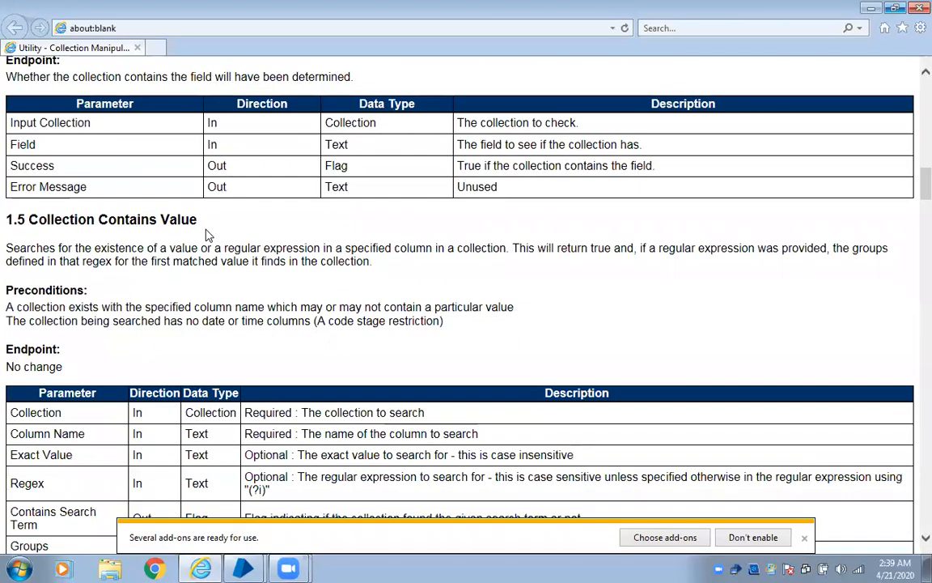
scroll(down, 3)
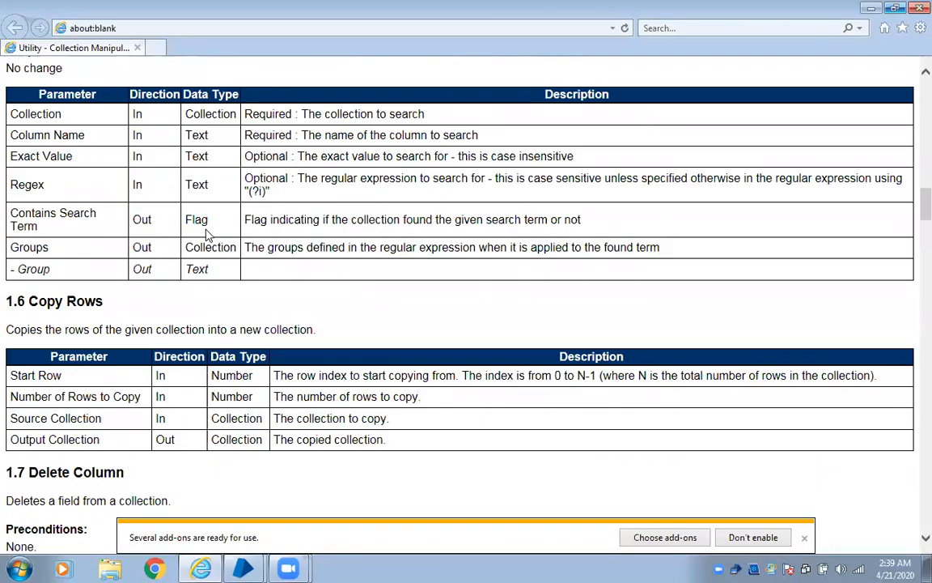
scroll(down, 3)
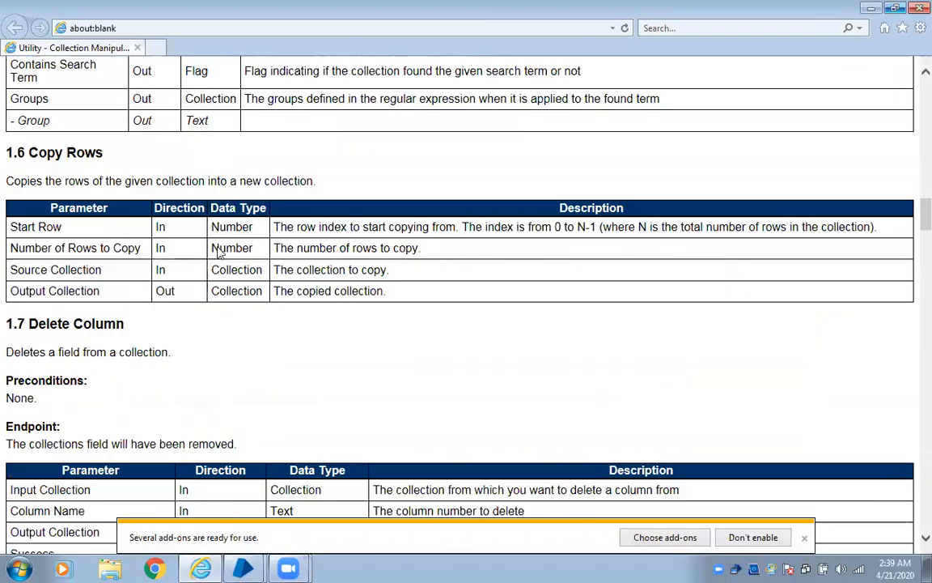
scroll(down, 3)
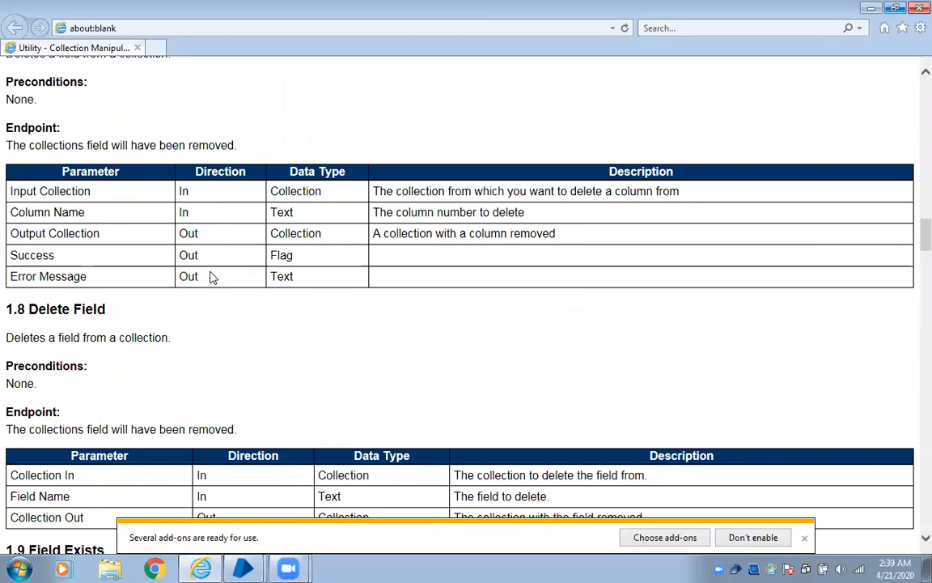
scroll(down, 3)
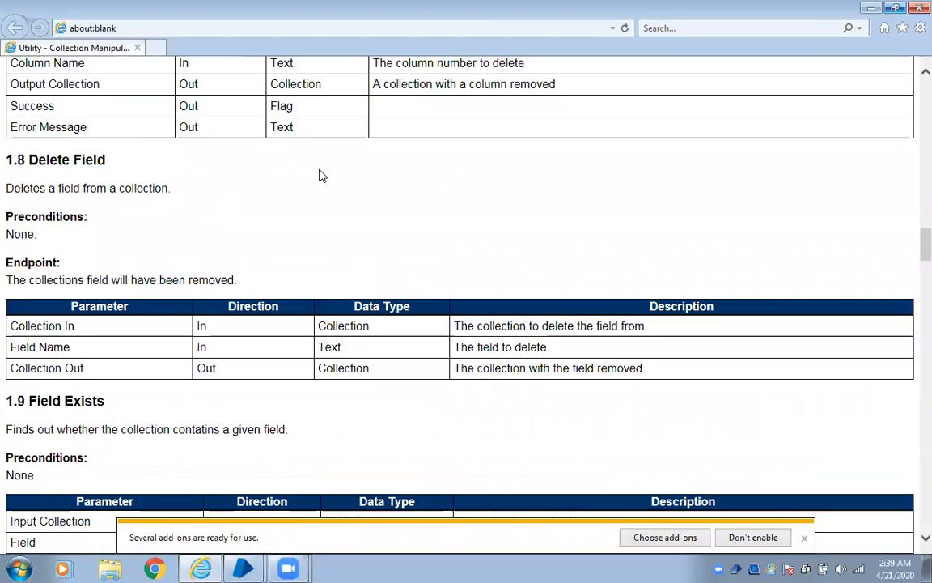
scroll(down, 3)
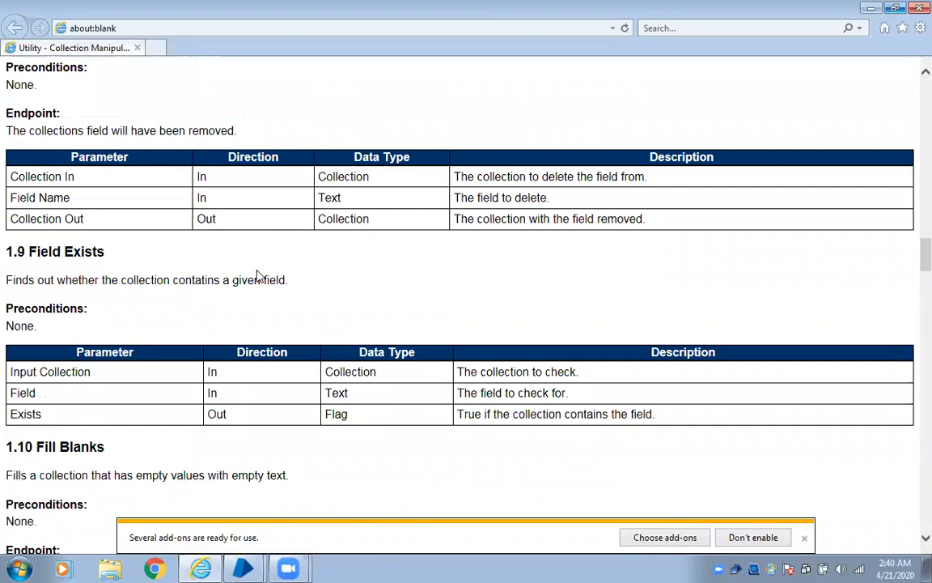
scroll(down, 3)
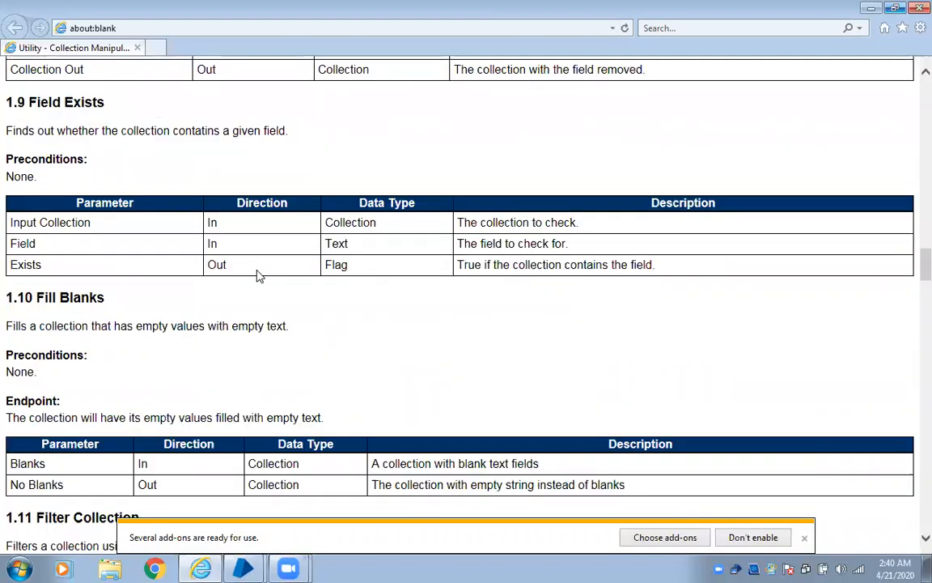
mouse_move(110, 314)
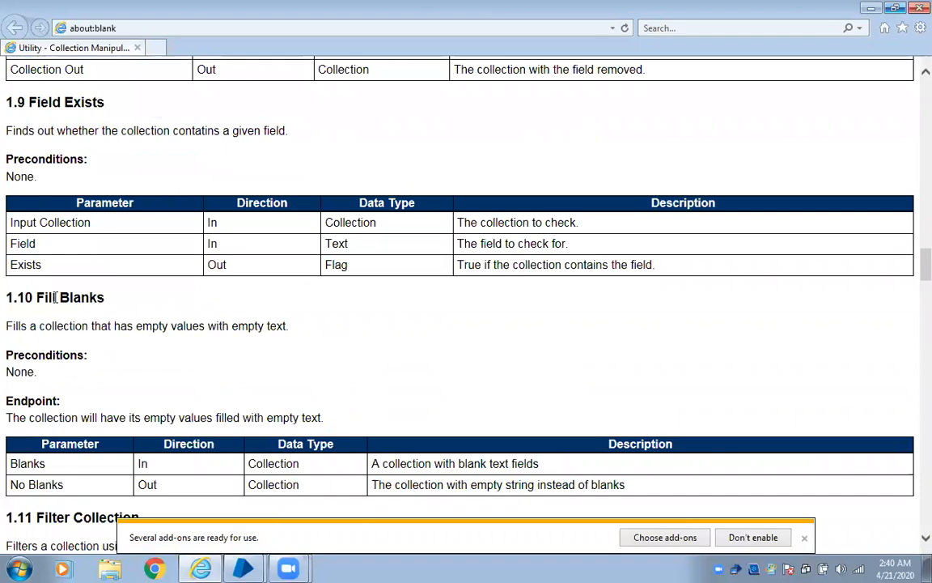
scroll(down, 3)
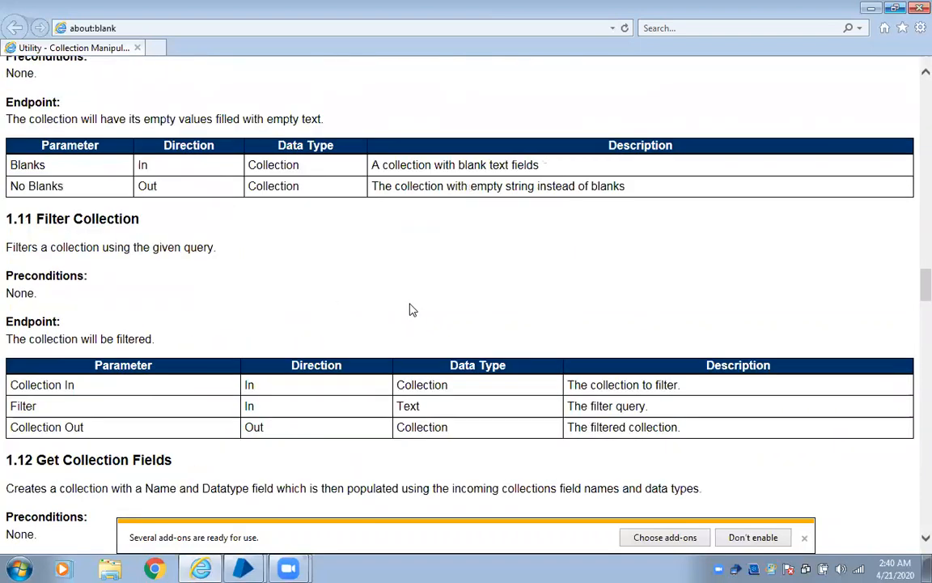
mouse_move(745, 335)
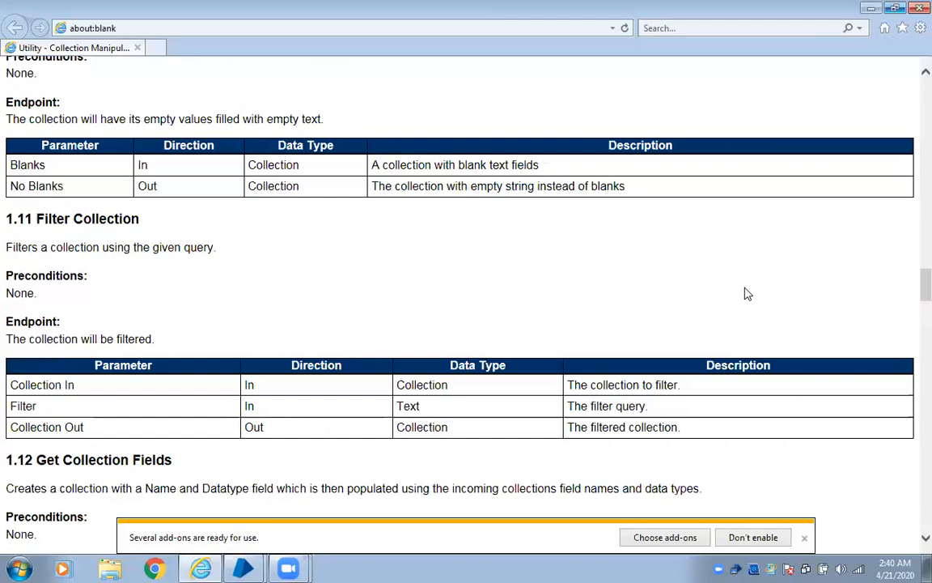
mouse_move(782, 265)
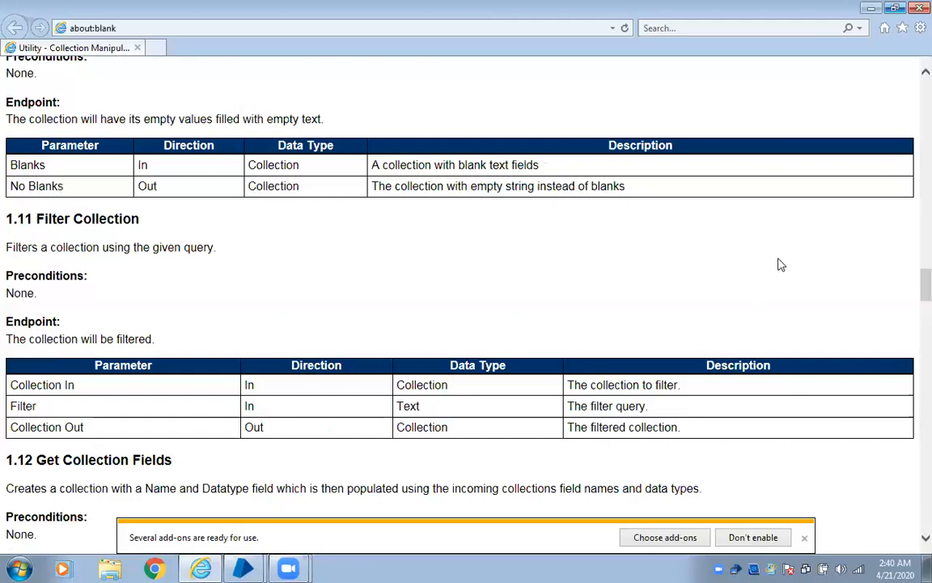